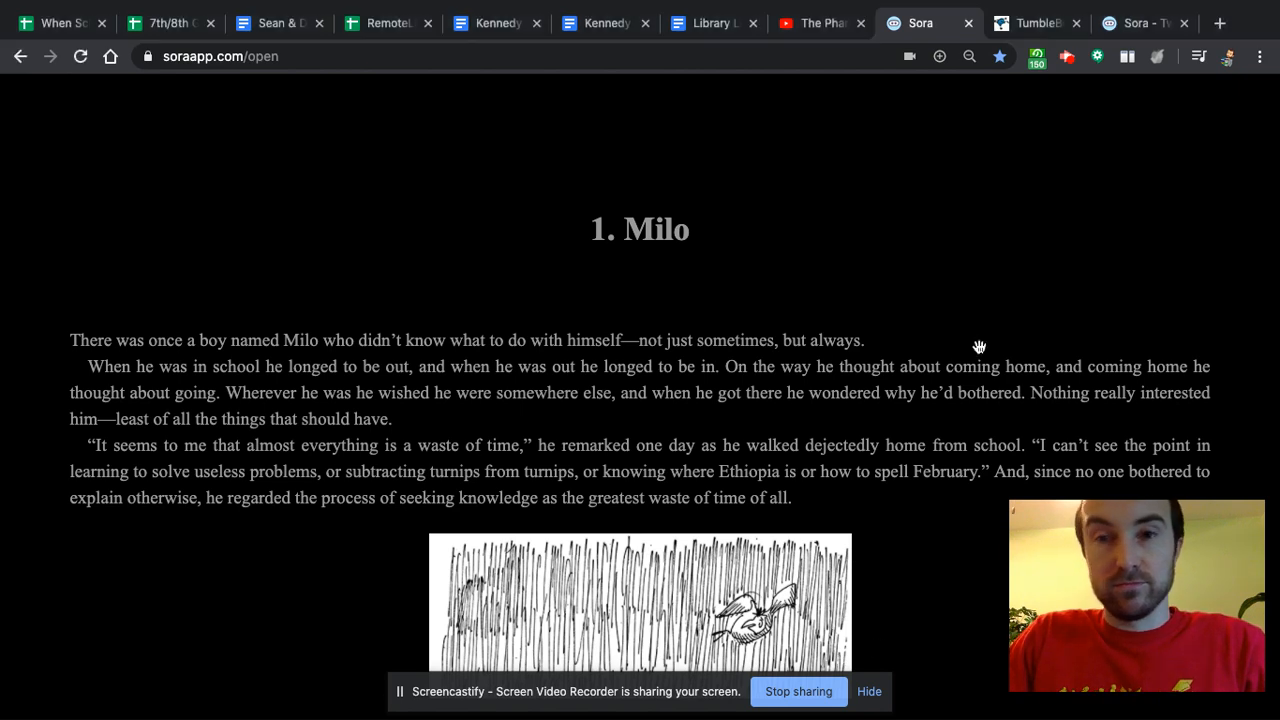
scroll("down", 3)
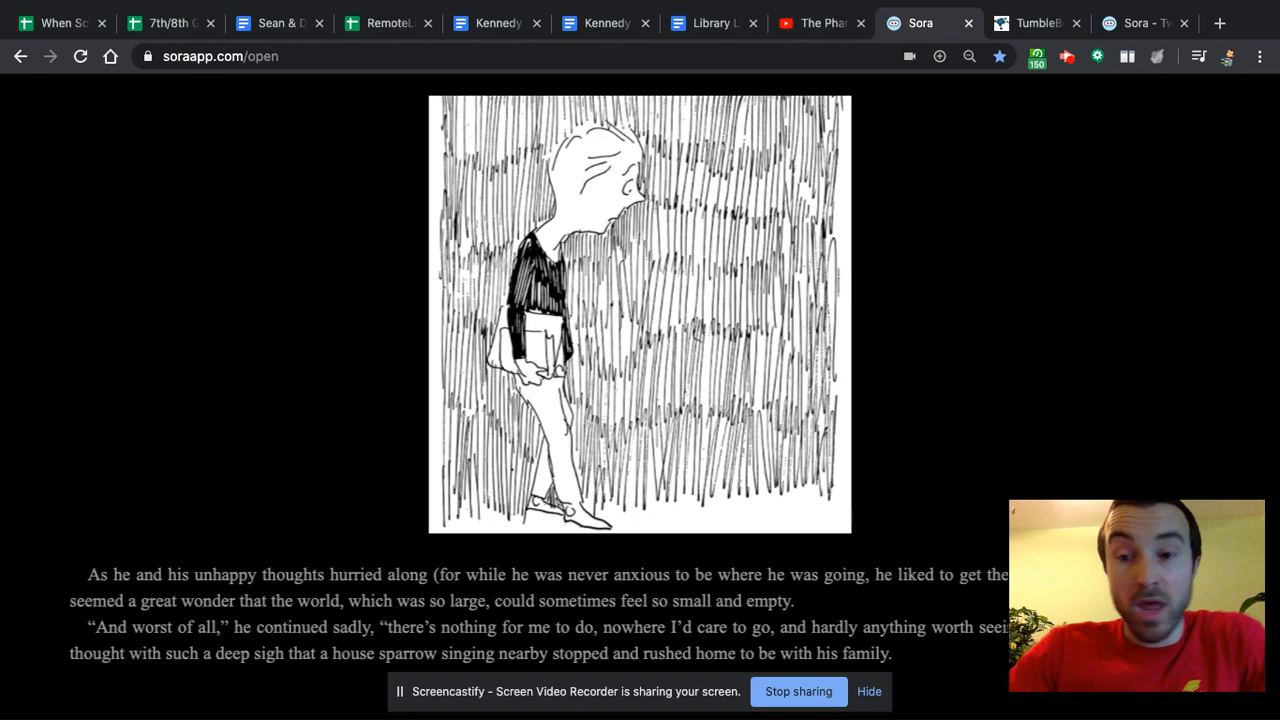
mouse_move(850, 520)
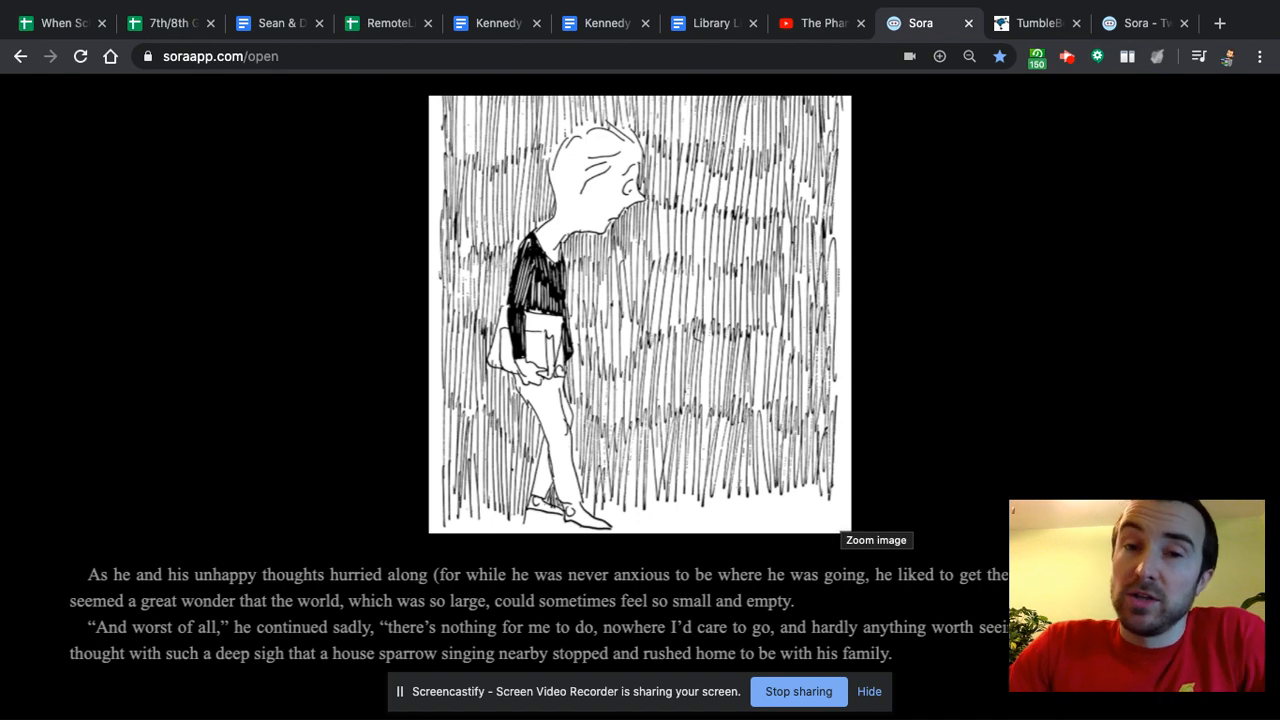